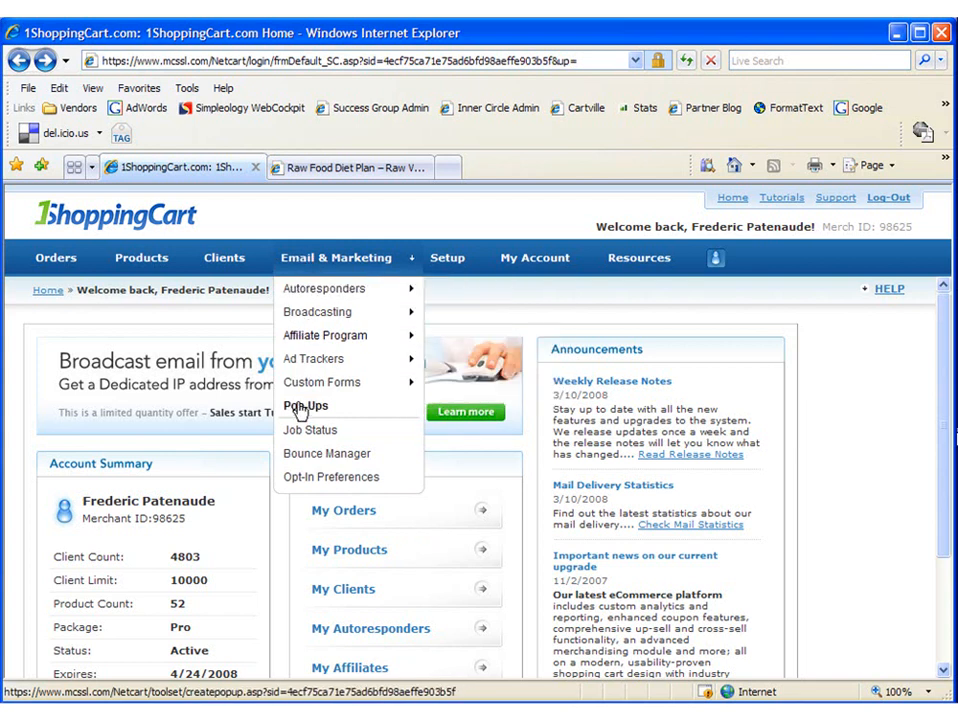
Step: Start the Popup Wiz to create a new popup opt-in
left_click(306, 404)
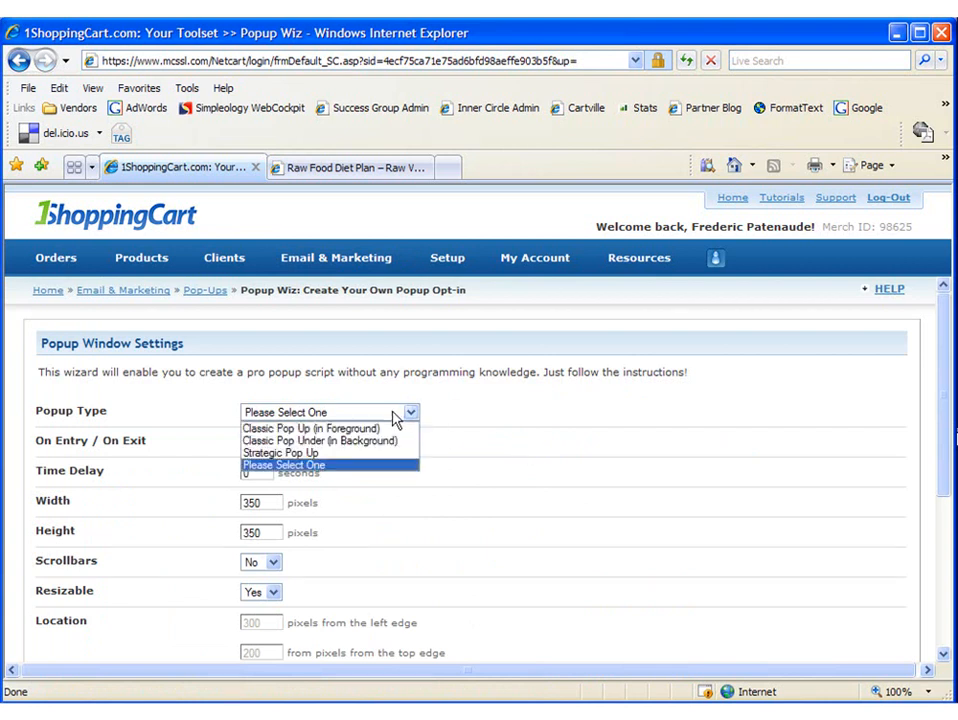
mouse_move(310, 428)
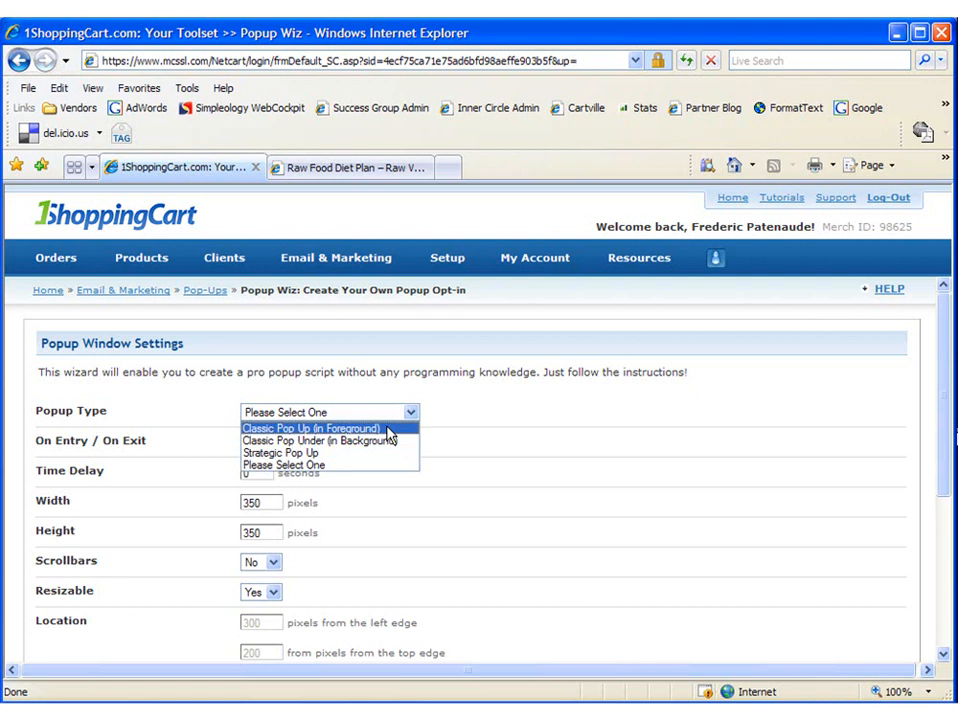
Step: Choose Classic Pop Up (In Foreground), On Exit with 0 delay, and width 700 pixels
left_click(310, 428)
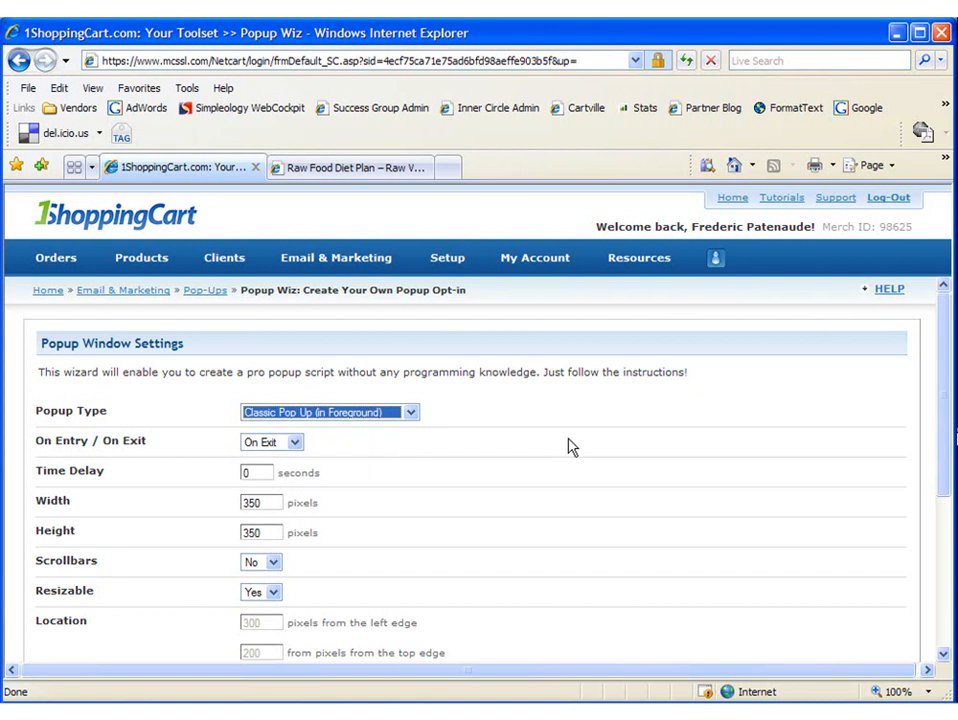
left_click(260, 472)
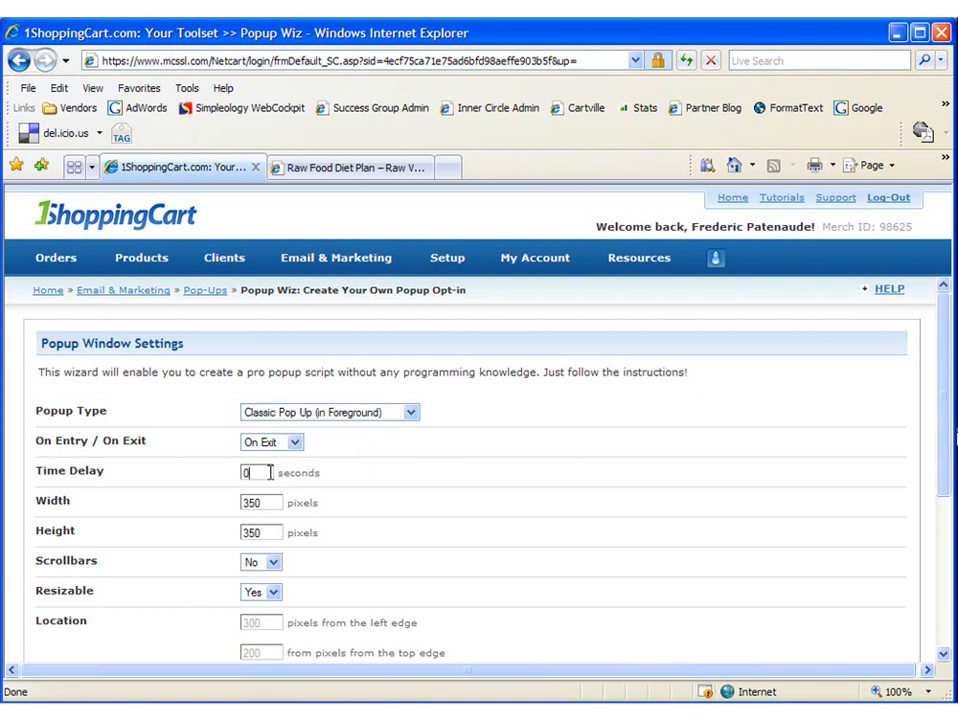
mouse_move(380, 488)
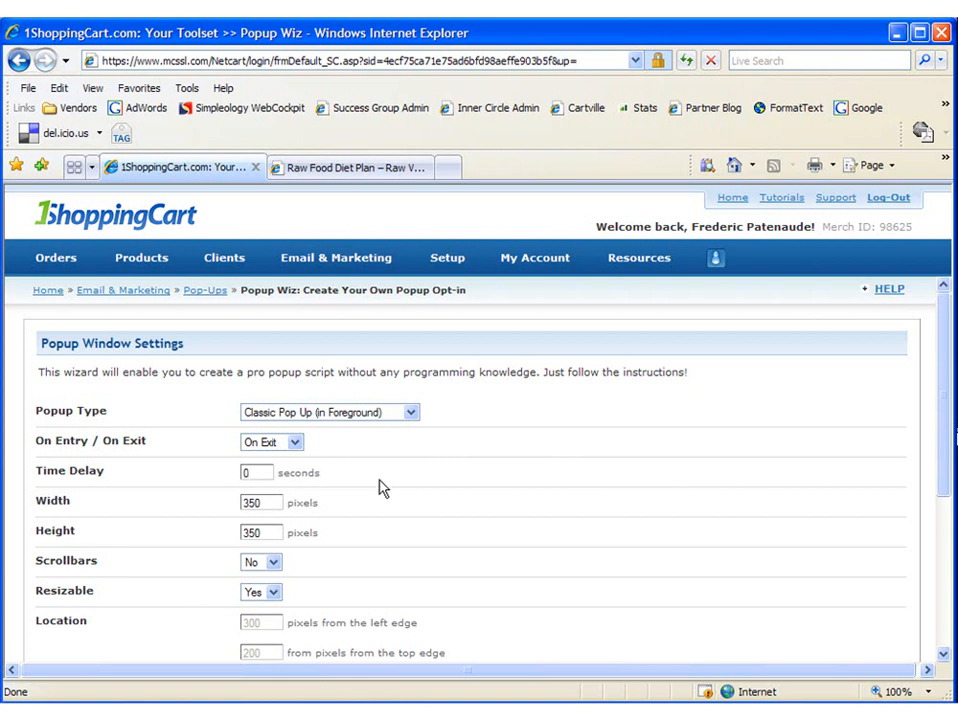
mouse_move(452, 476)
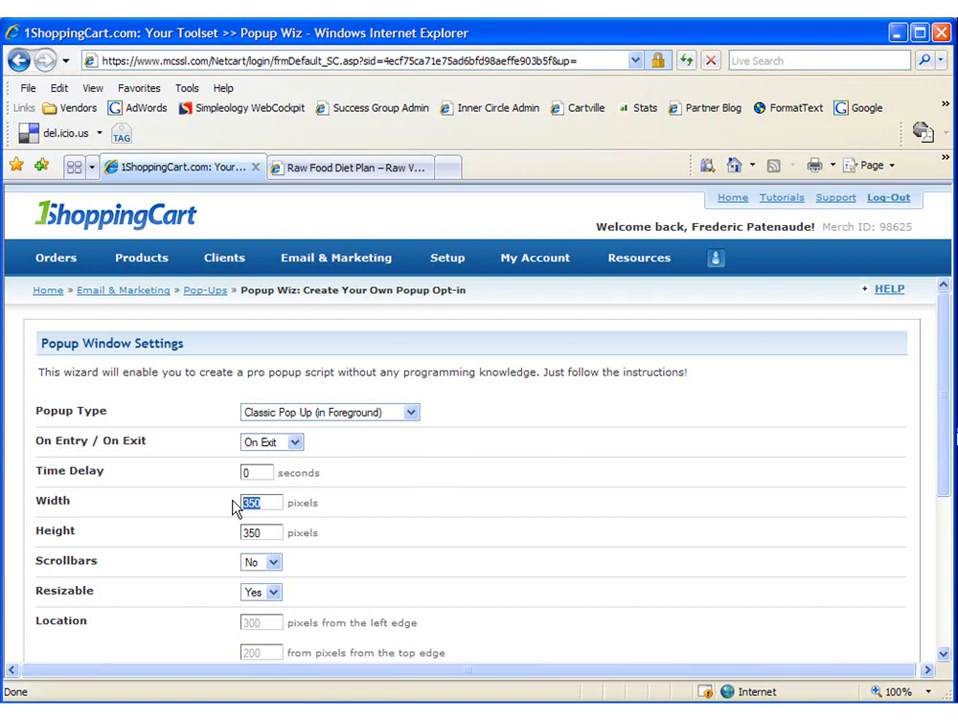
type("700")
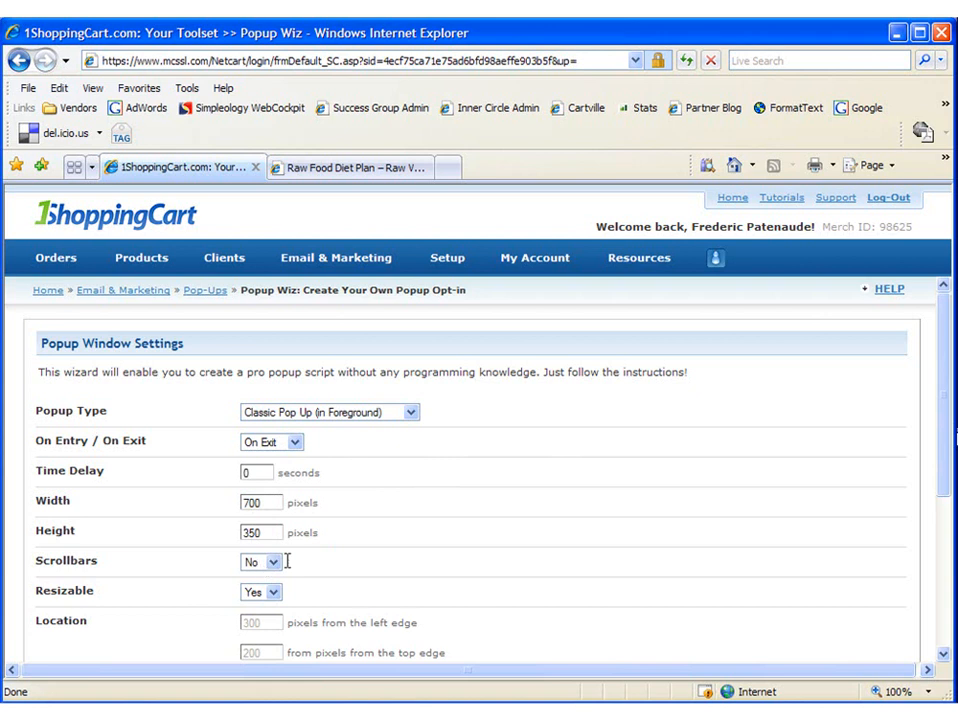
mouse_move(340, 568)
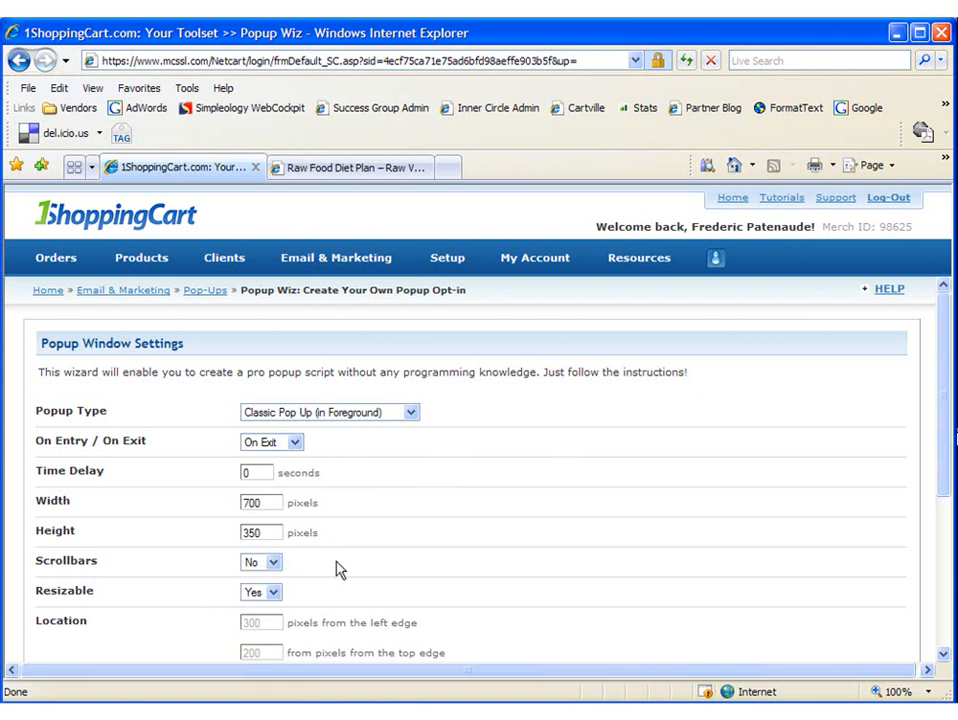
mouse_move(260, 604)
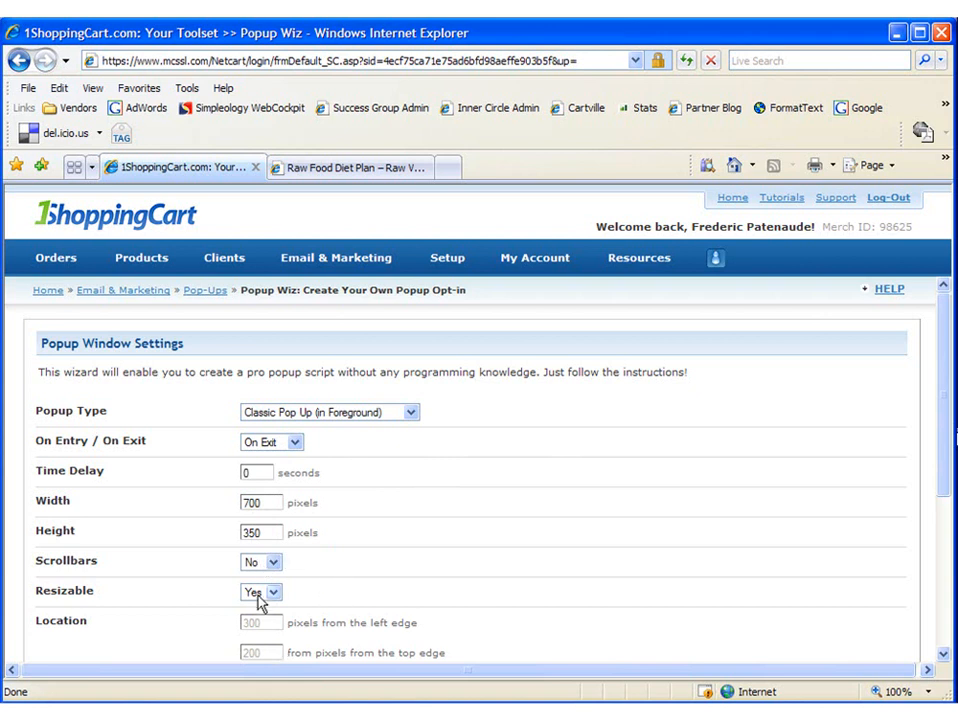
Step: Keep Join Newsletter as the system-hosted form and advance to the generated popup code
scroll("down", 3)
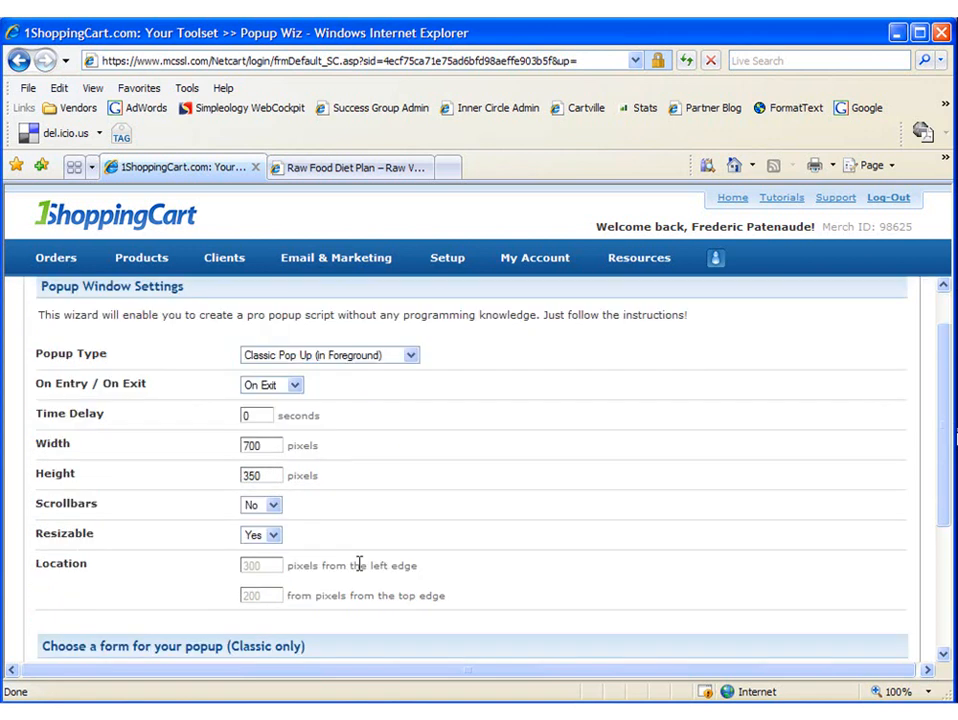
scroll("down", 3)
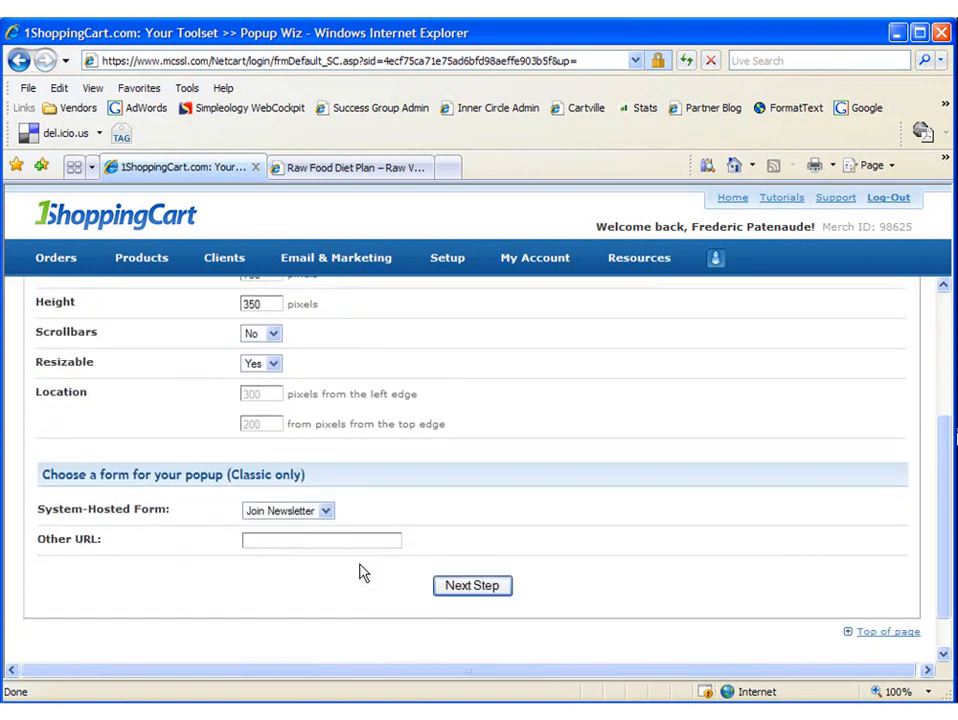
mouse_move(196, 512)
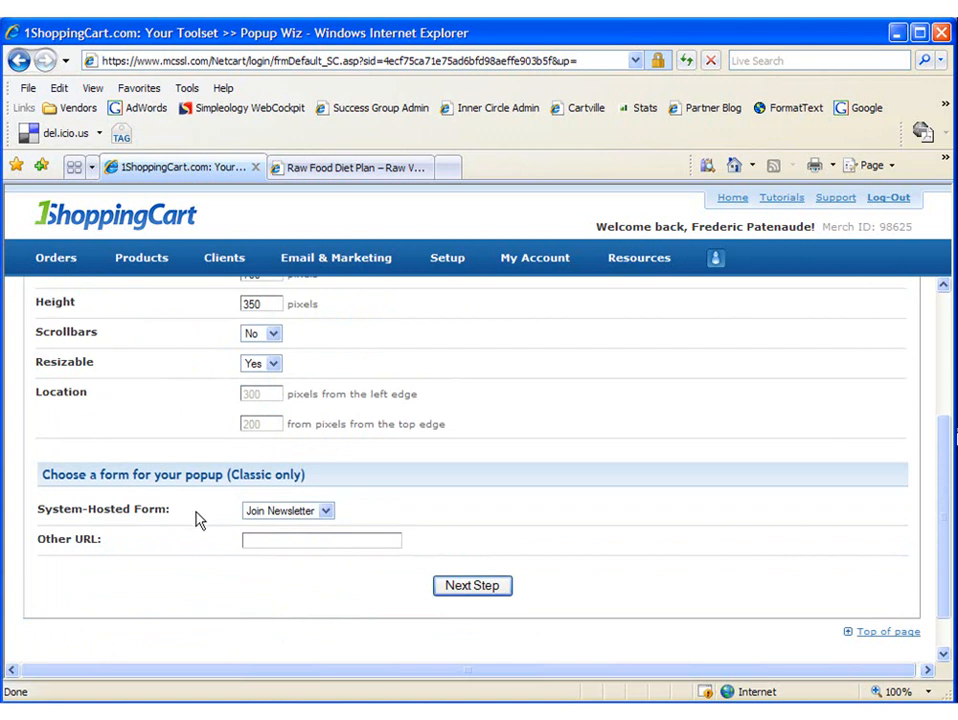
mouse_move(472, 576)
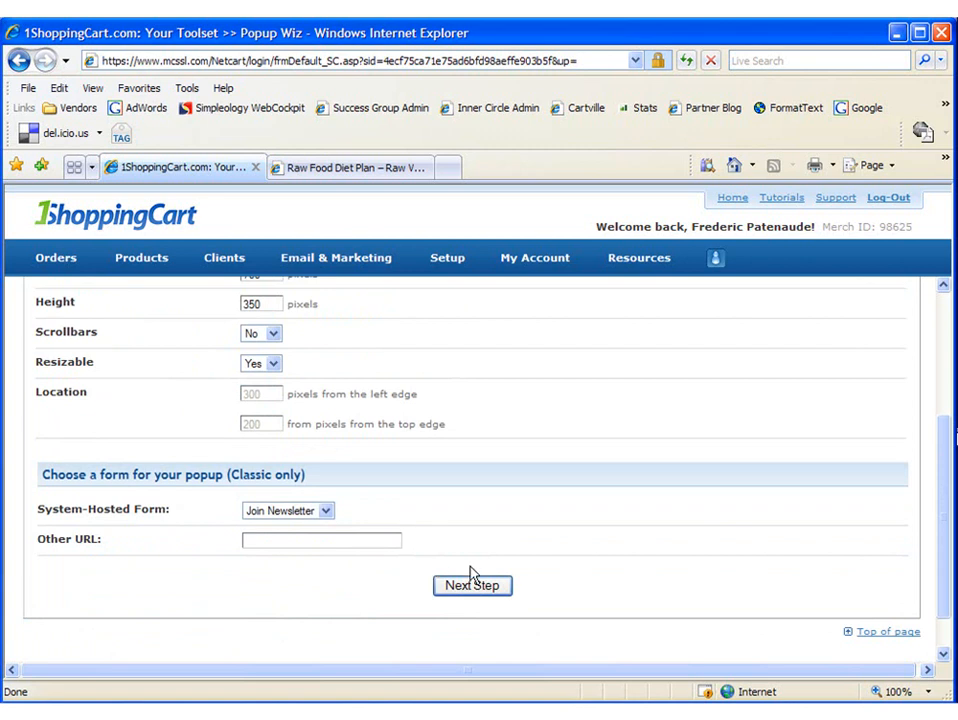
left_click(472, 584)
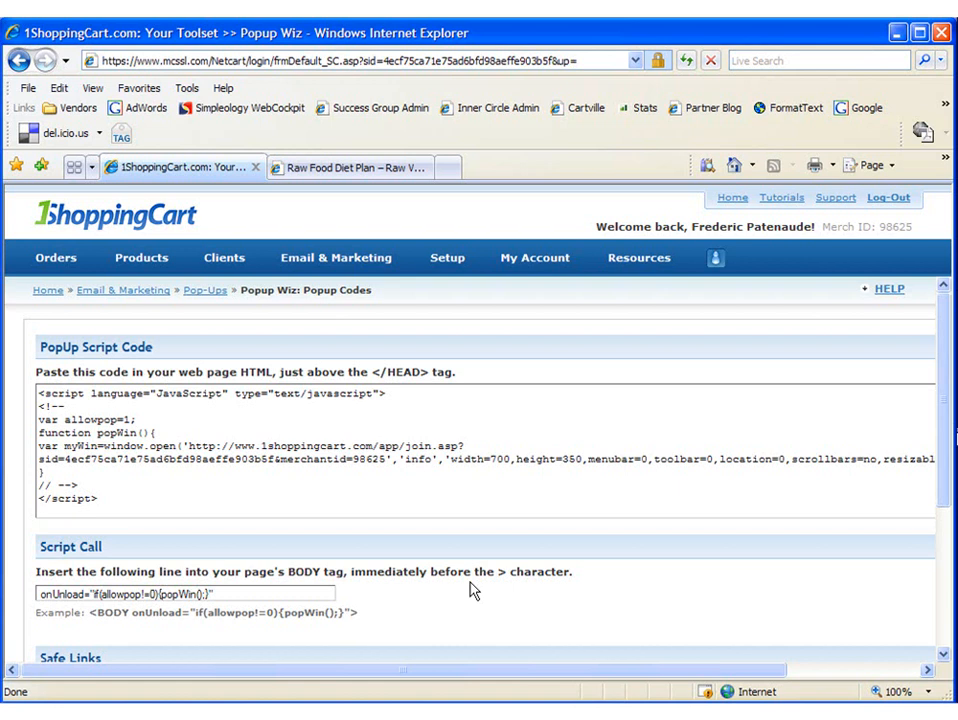
mouse_move(418, 592)
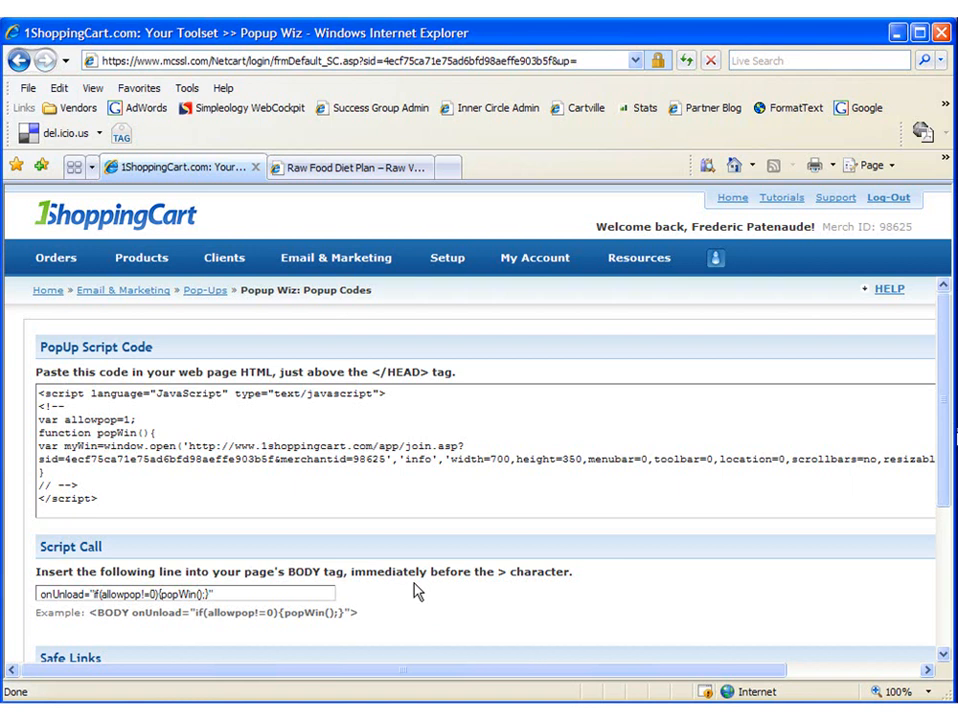
mouse_move(400, 550)
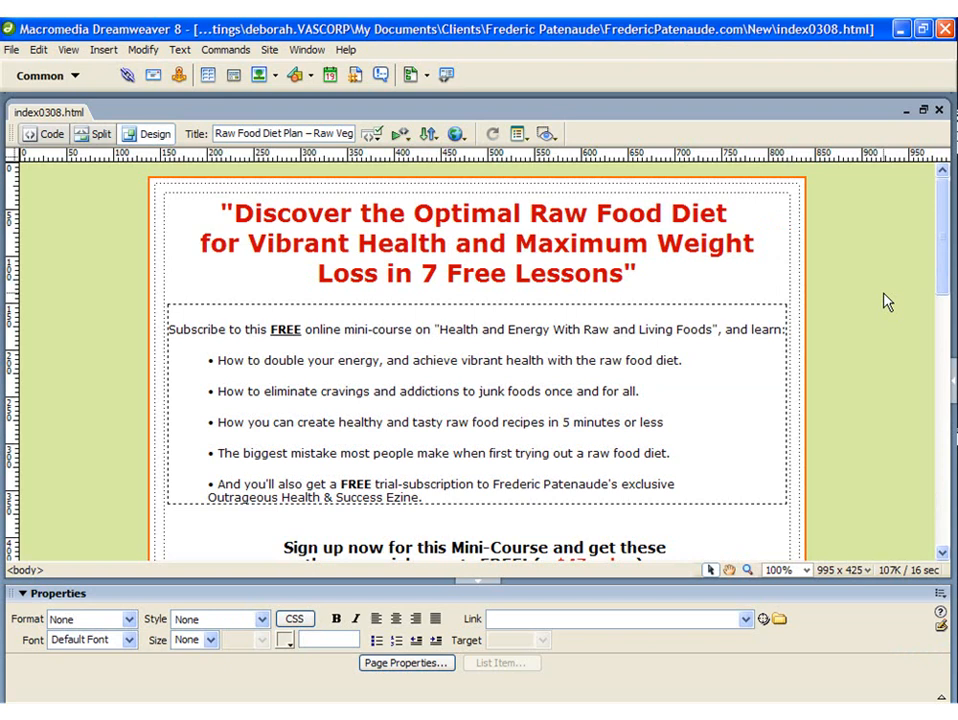
mouse_move(864, 380)
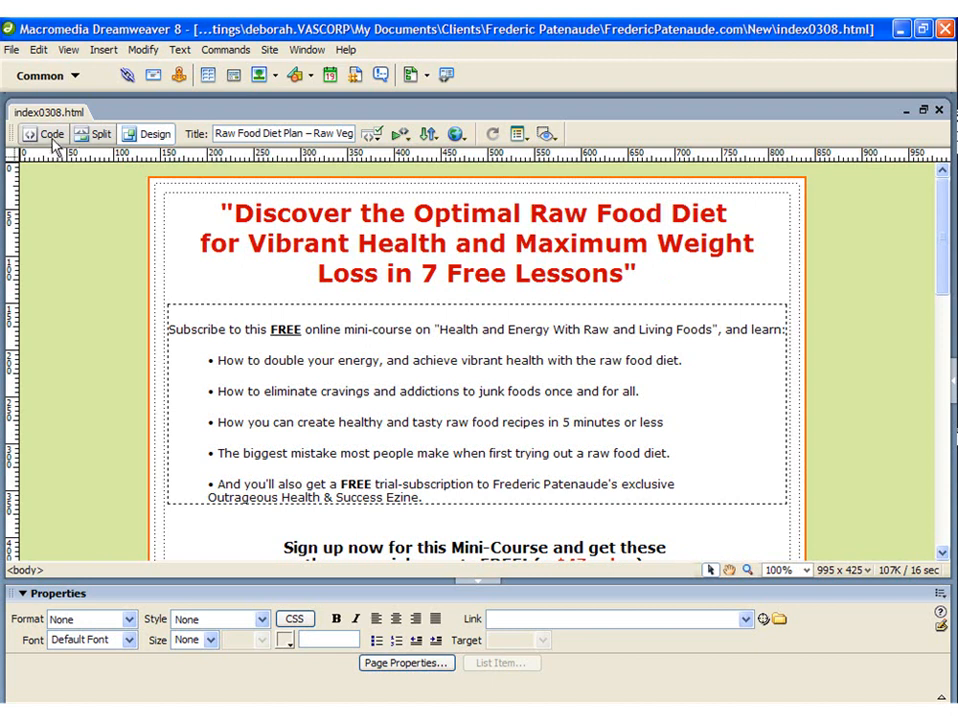
Step: Show the raw food diet page as HTML source in Code view
left_click(52, 132)
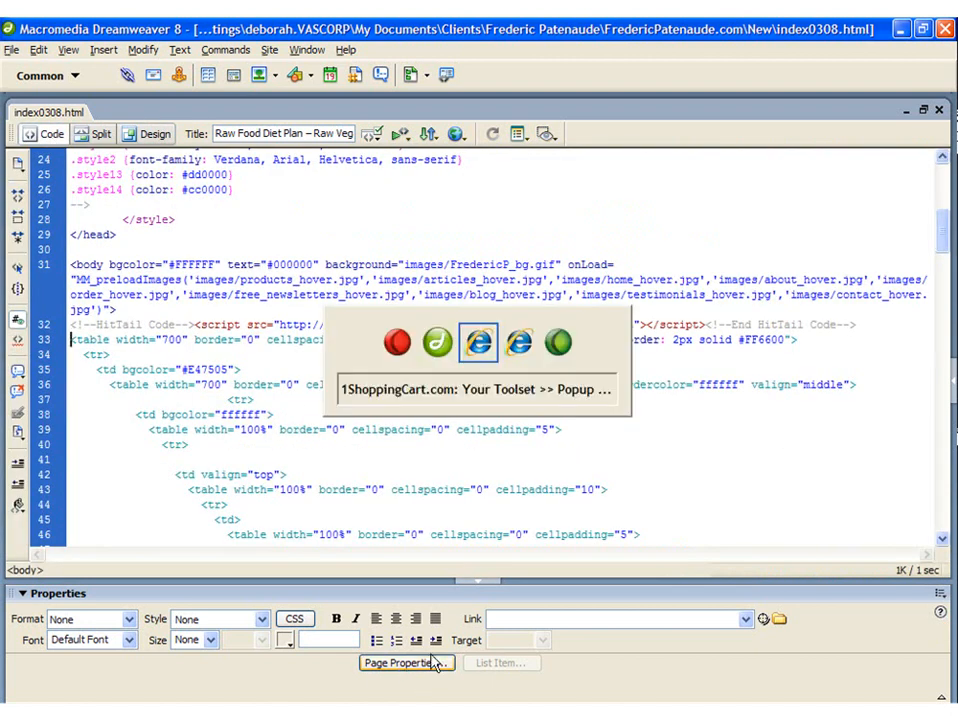
Step: Select and copy the whole PopUp Script Code from the wizard
left_click(476, 388)
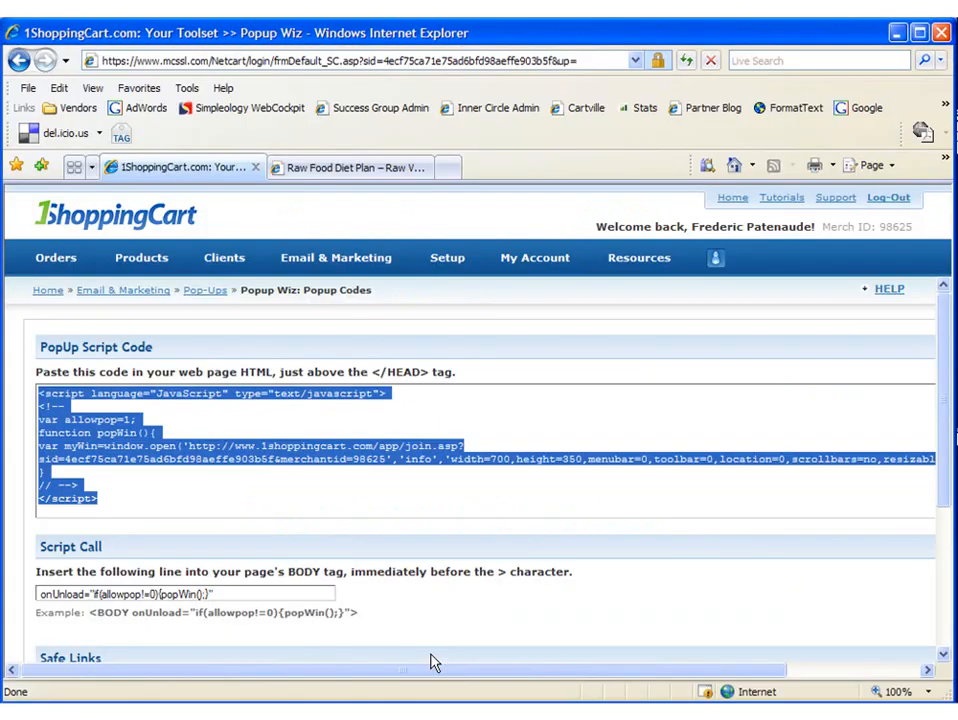
left_click(360, 470)
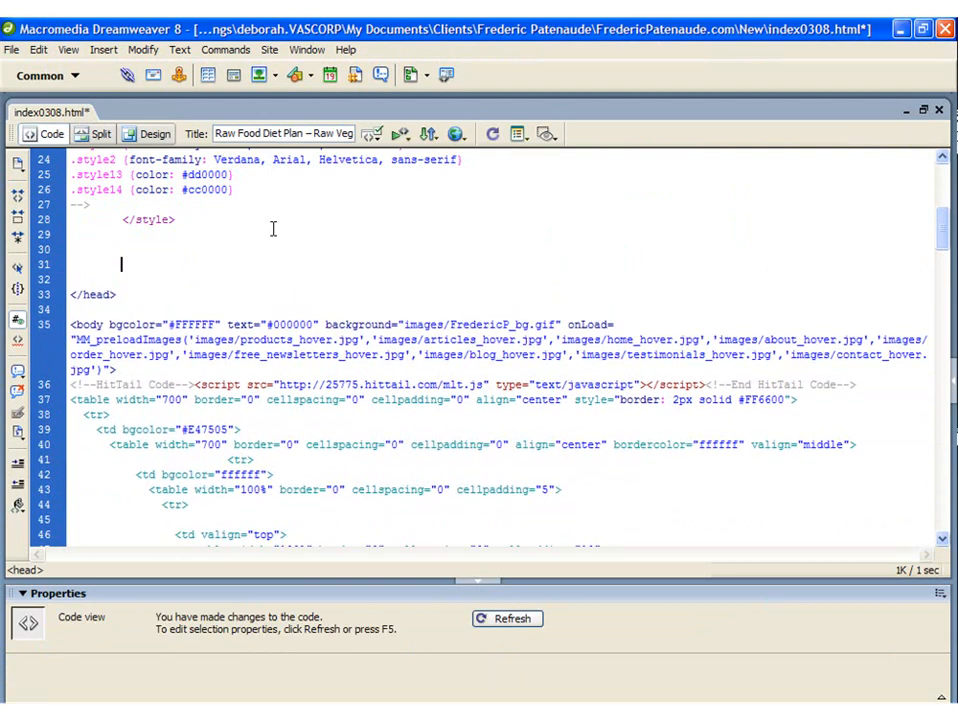
Step: Paste the popup JavaScript into the page head just above the closing head tag
key("Up")
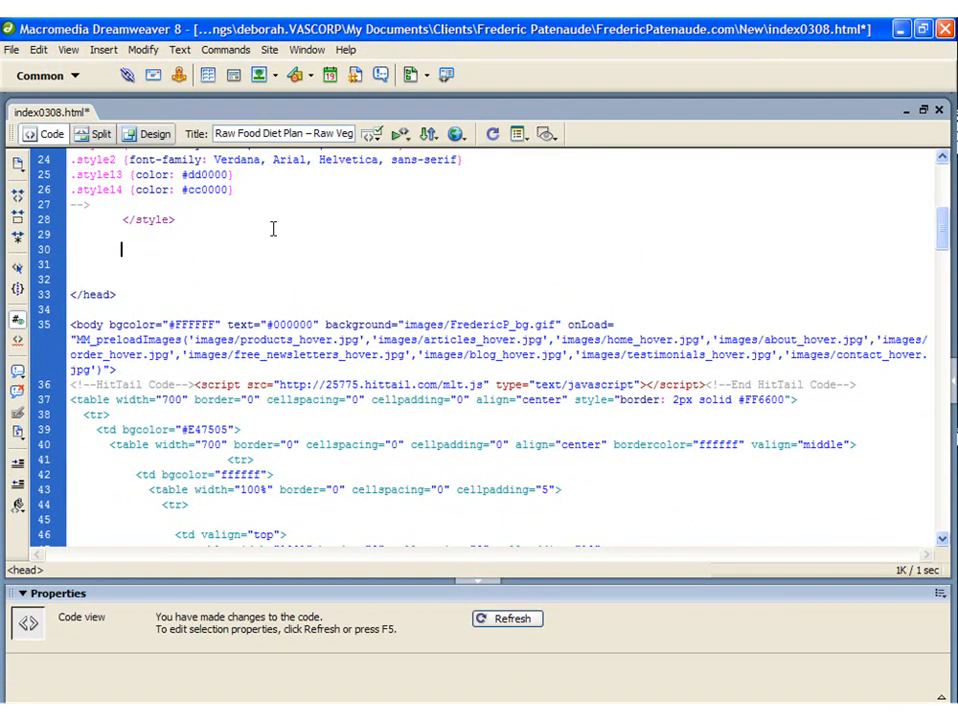
type("<script language=\"JavaScript\" type=\"text/javascript\">")
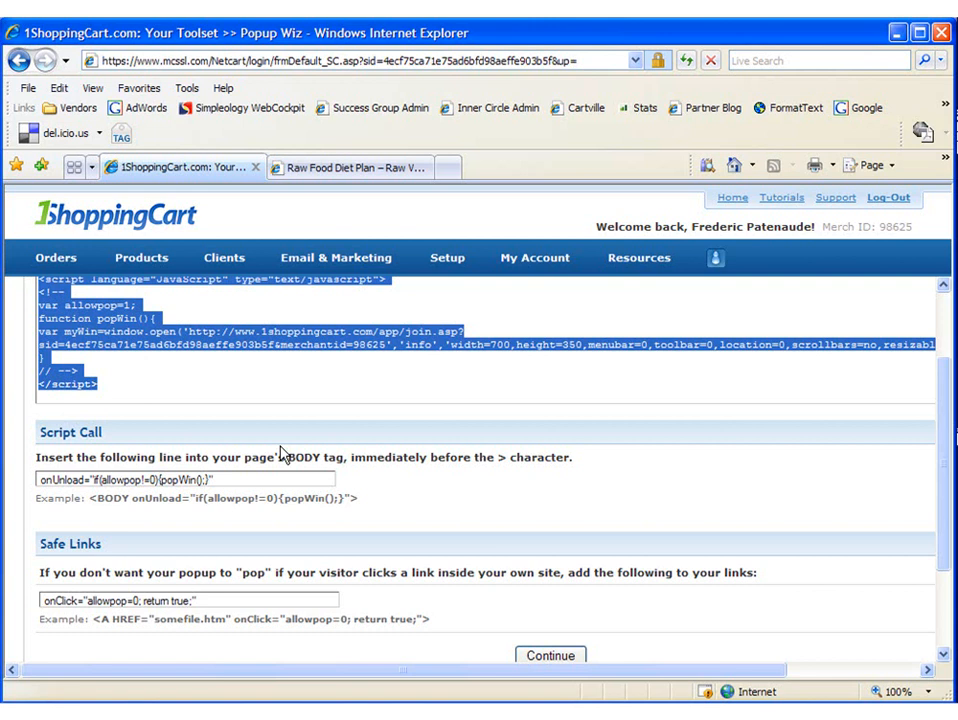
mouse_move(300, 456)
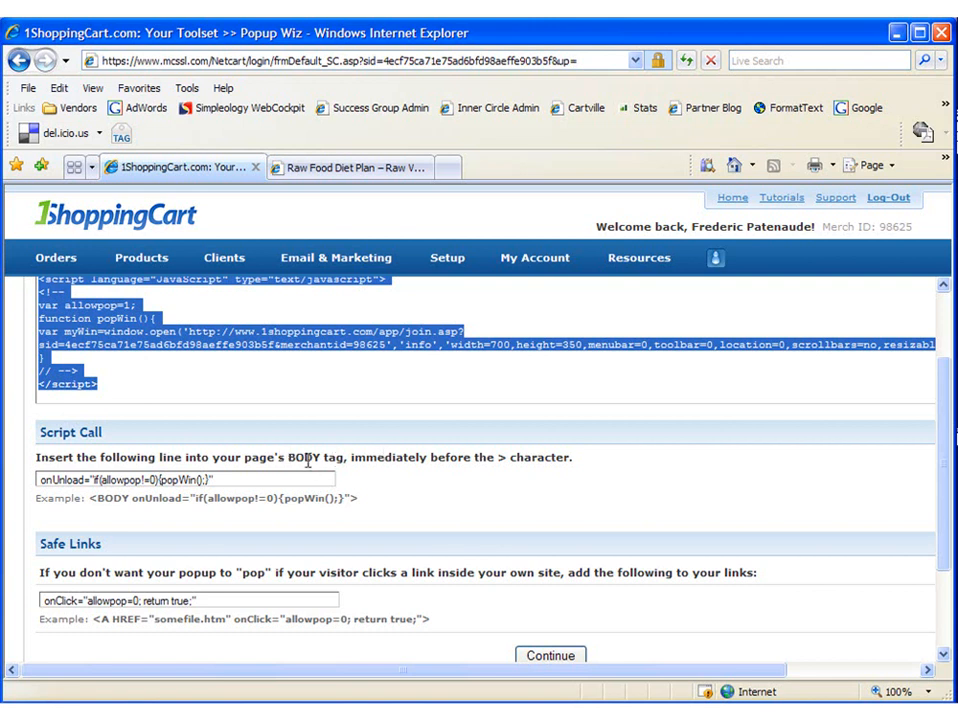
Step: Select and copy the body-tag onUnload script call line
double_click(302, 456)
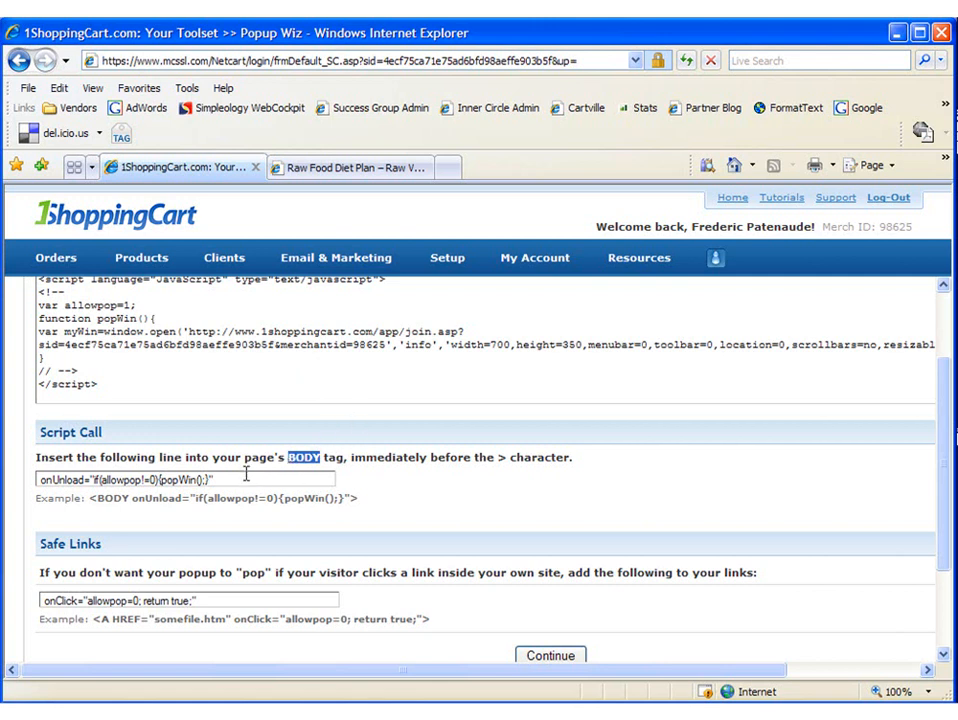
triple_click(188, 480)
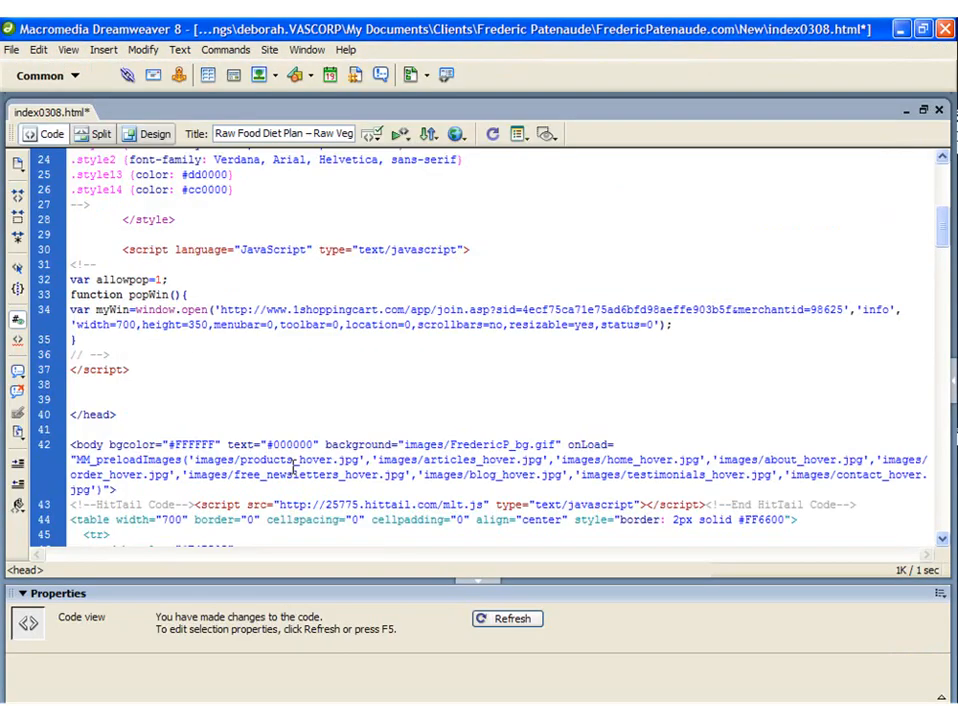
Step: Replace the body tag's onLoad preload attribute with onUnload="if(allowpop!=0){popWin();}"
scroll("down", 3)
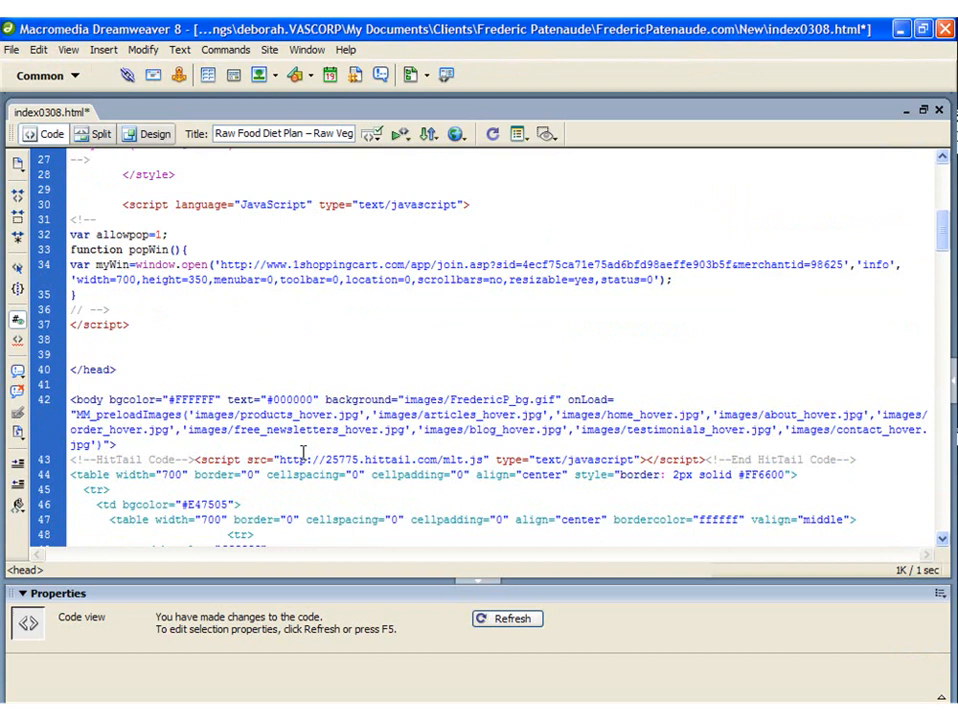
scroll("down", 3)
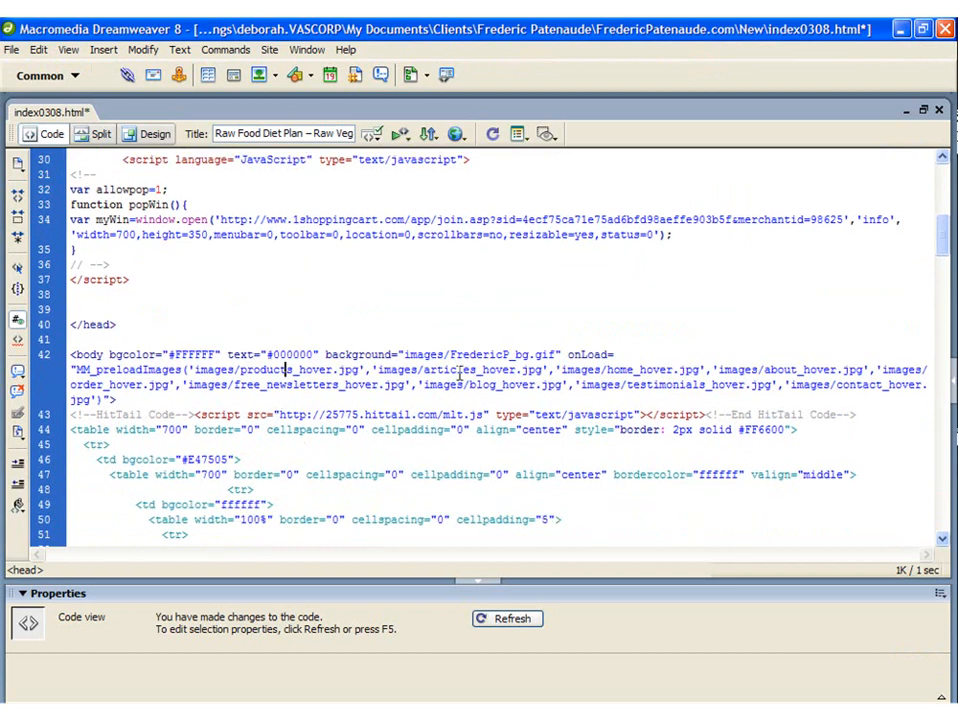
mouse_move(568, 352)
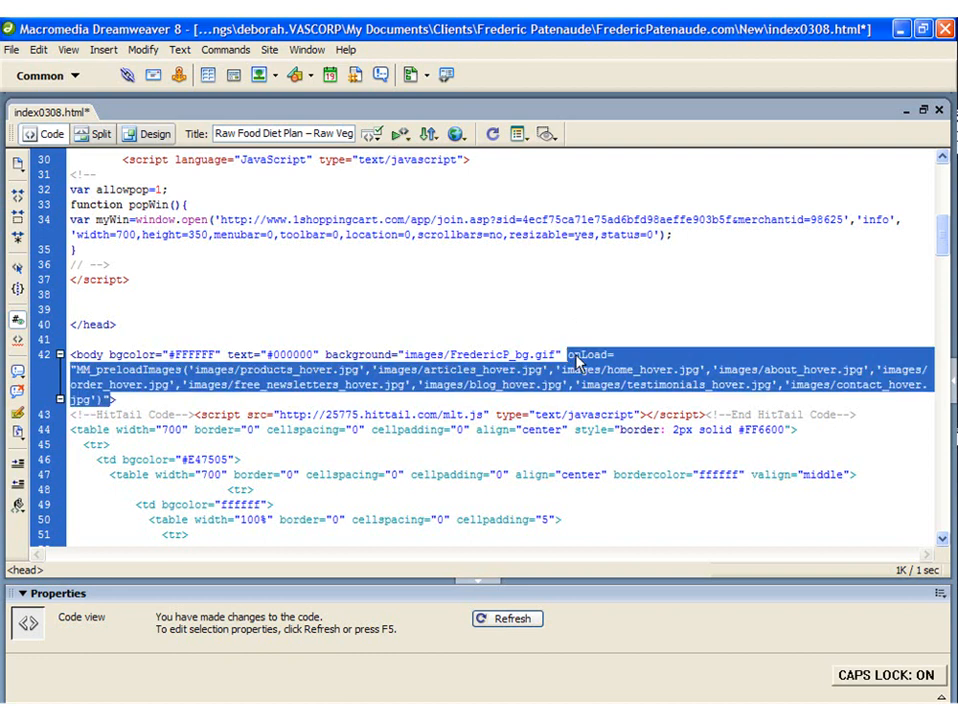
key("Delete")
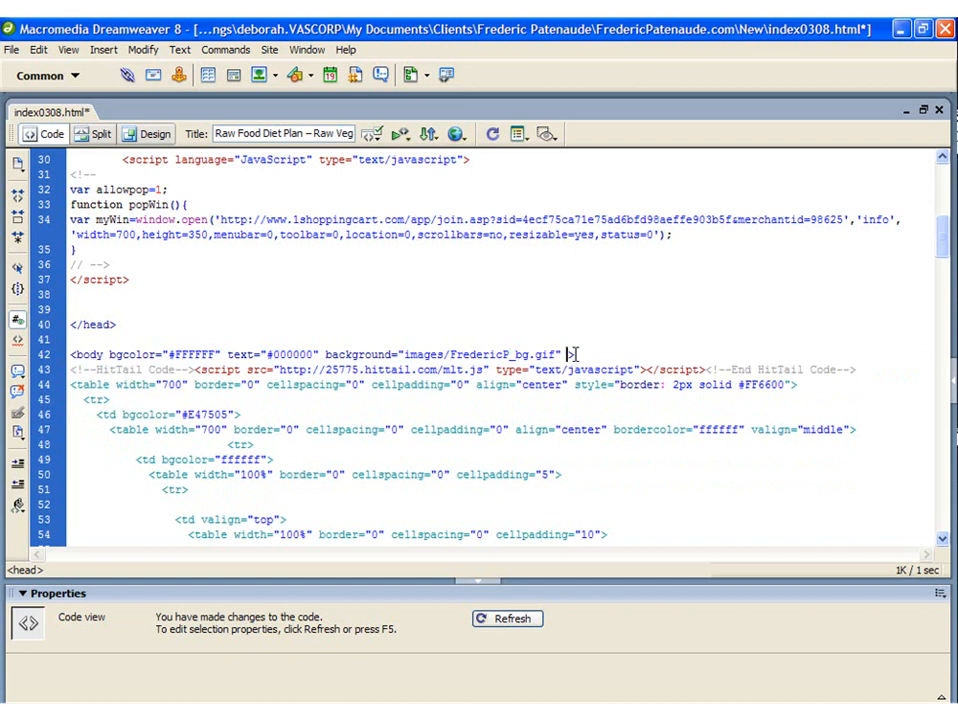
type("onUnload=\"if(allowpop!=0){popWin();}\"")
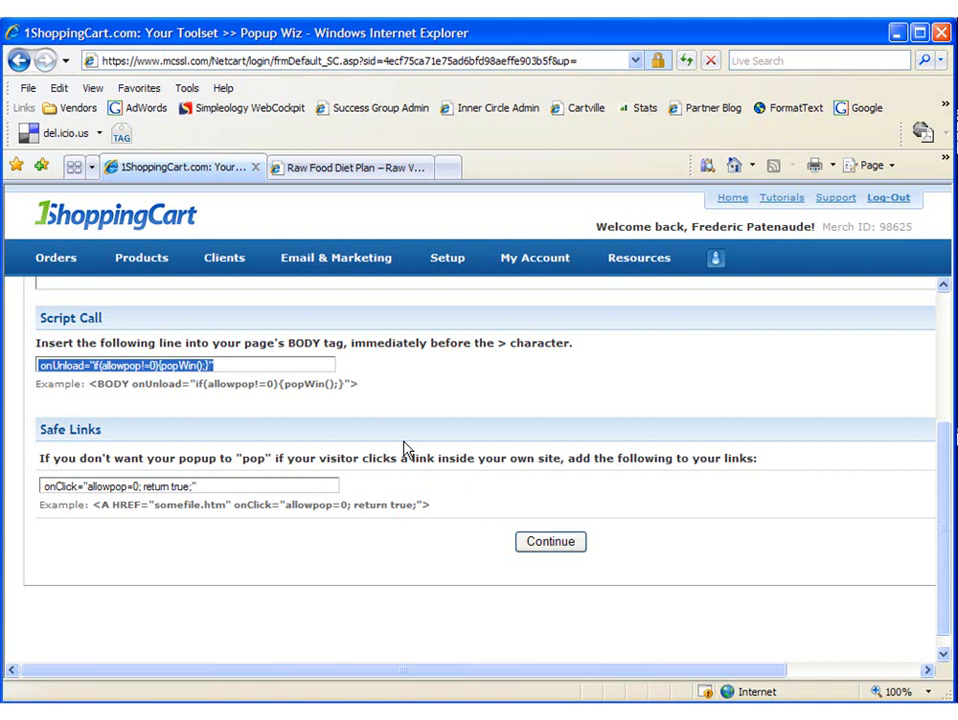
left_click(550, 540)
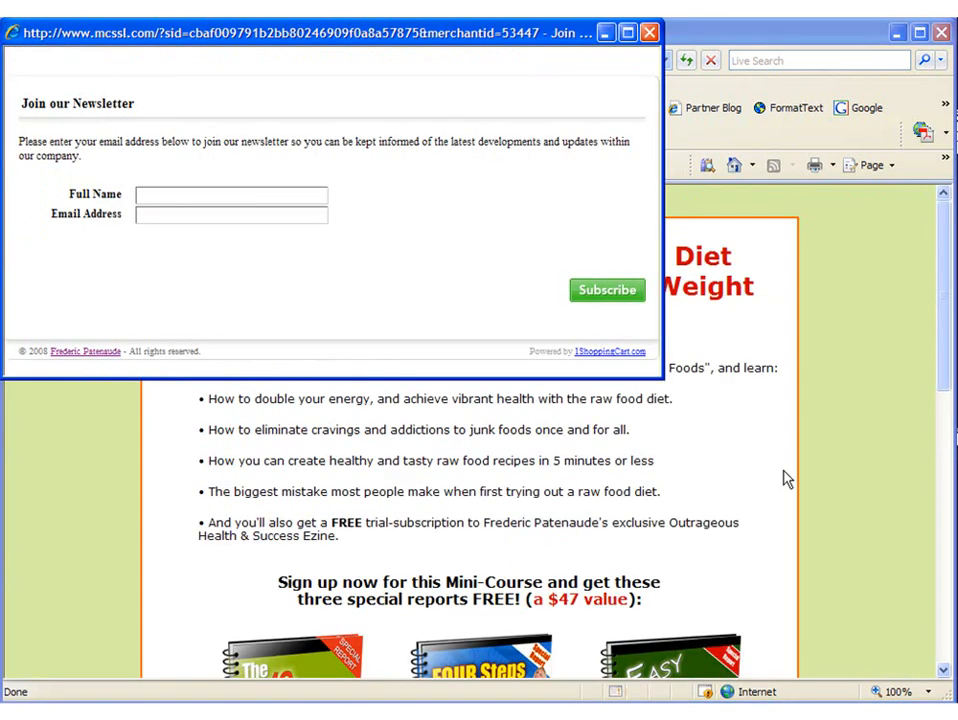